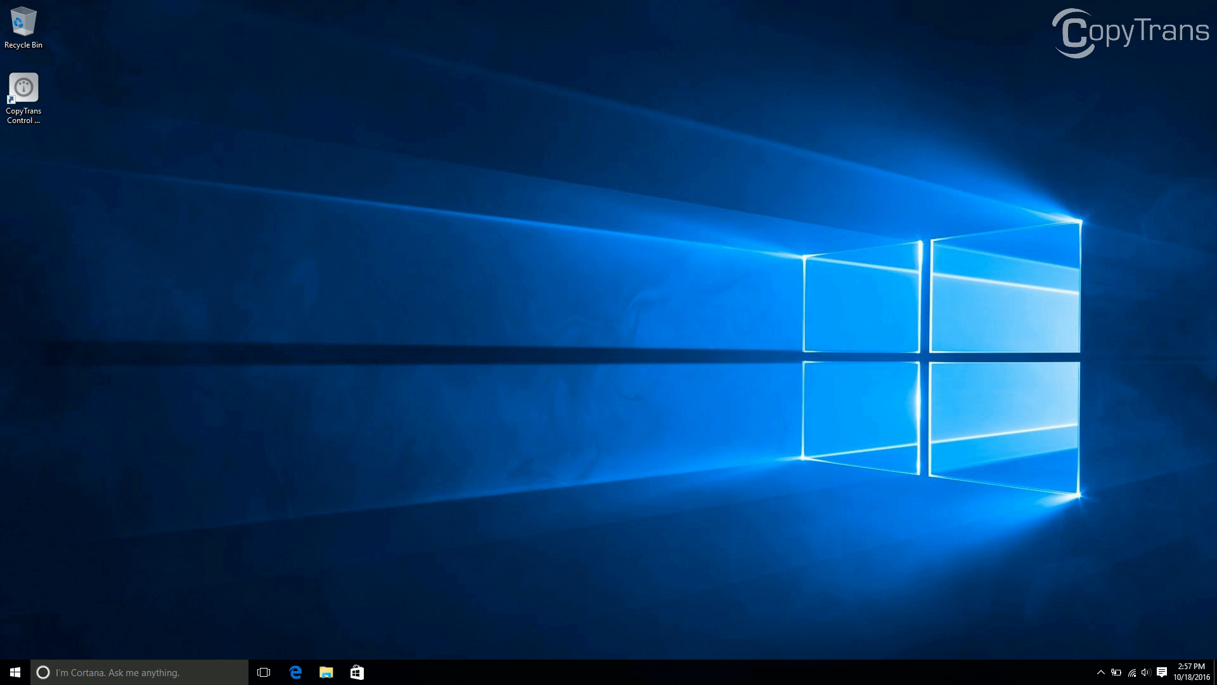
Step: Launch CopyTrans Contacts from the CopyTrans Control Center desktop shortcut
left_click(23, 87)
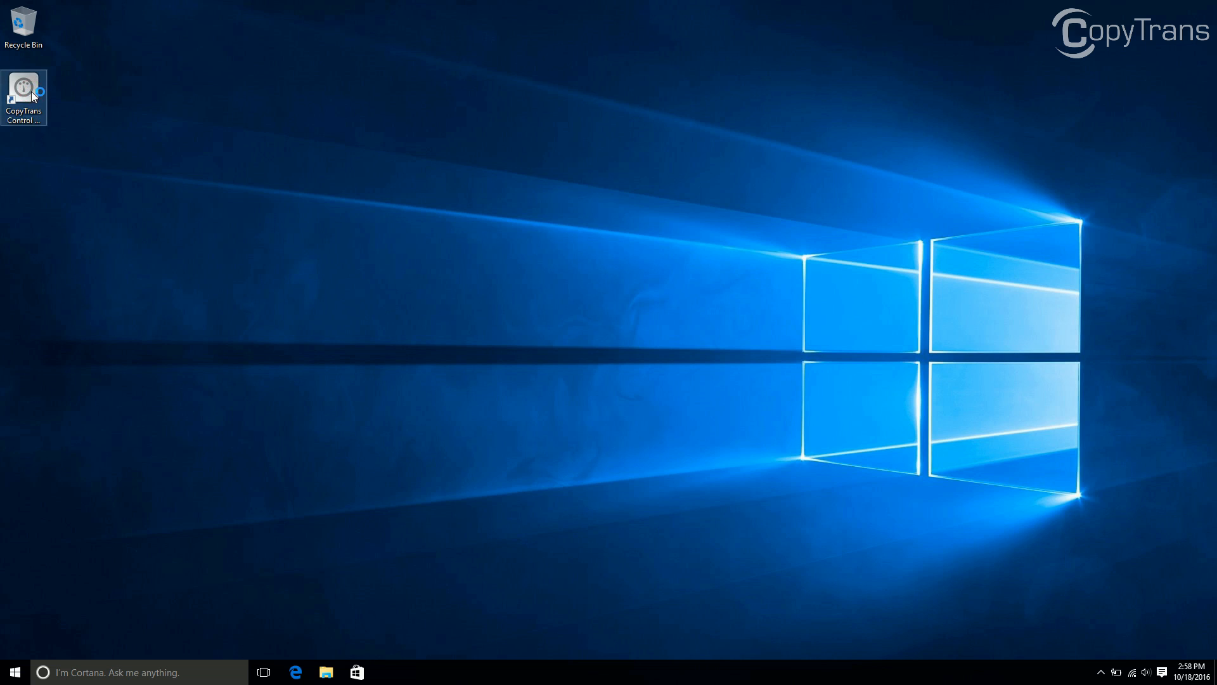
double_click(24, 86)
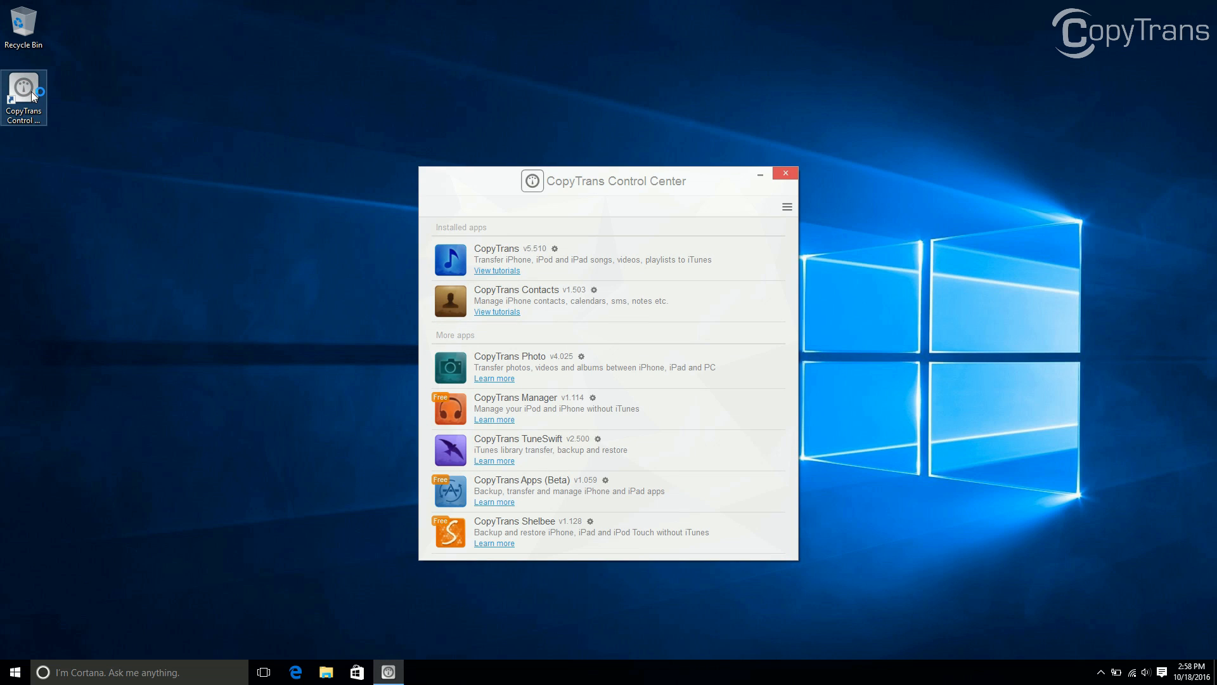
mouse_move(659, 315)
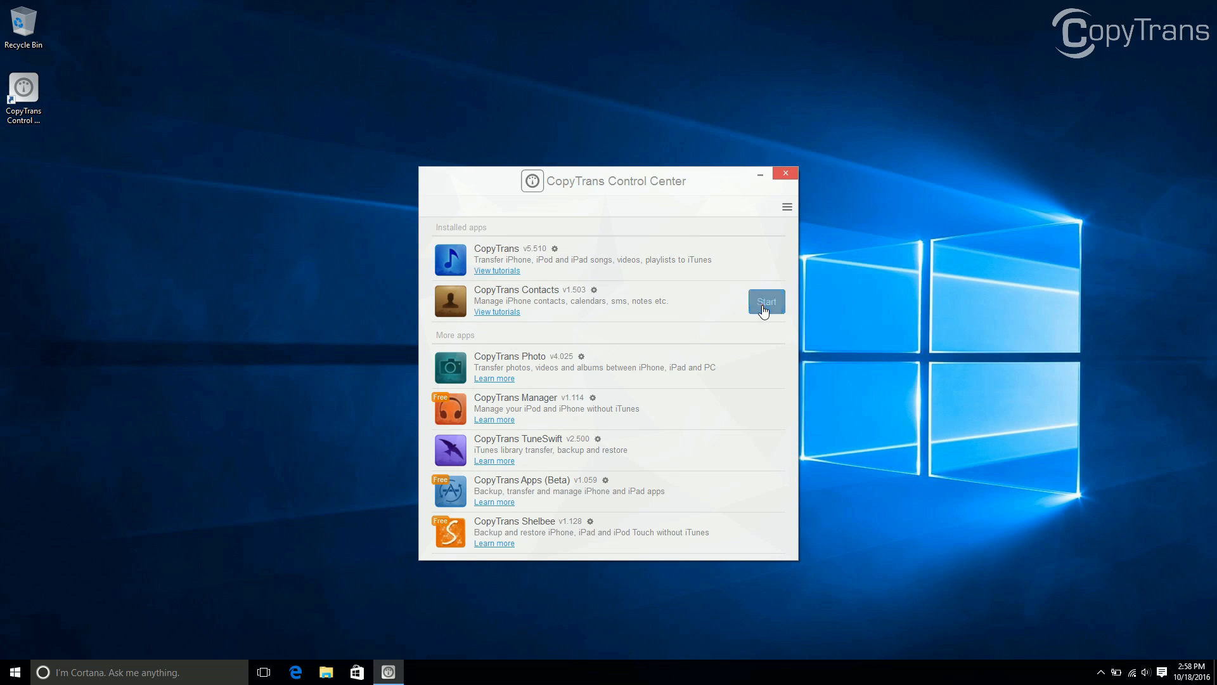
left_click(766, 302)
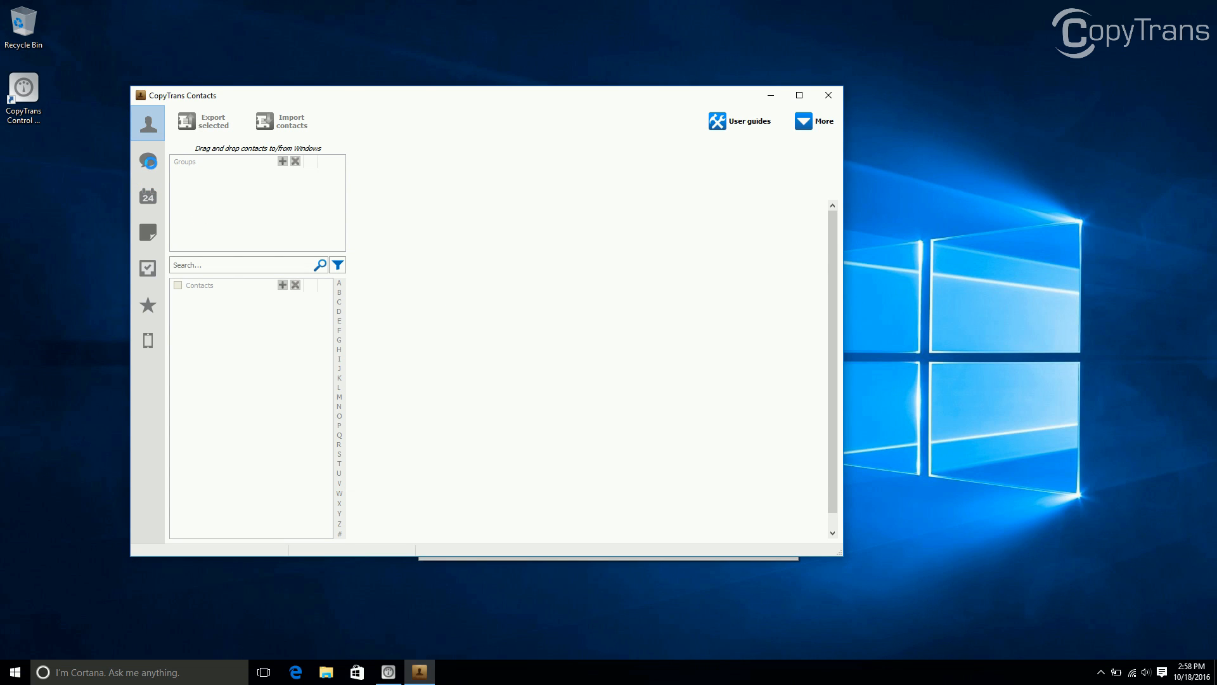
Step: Show the iPhone's messages and tick Jade's conversation for export
left_click(148, 161)
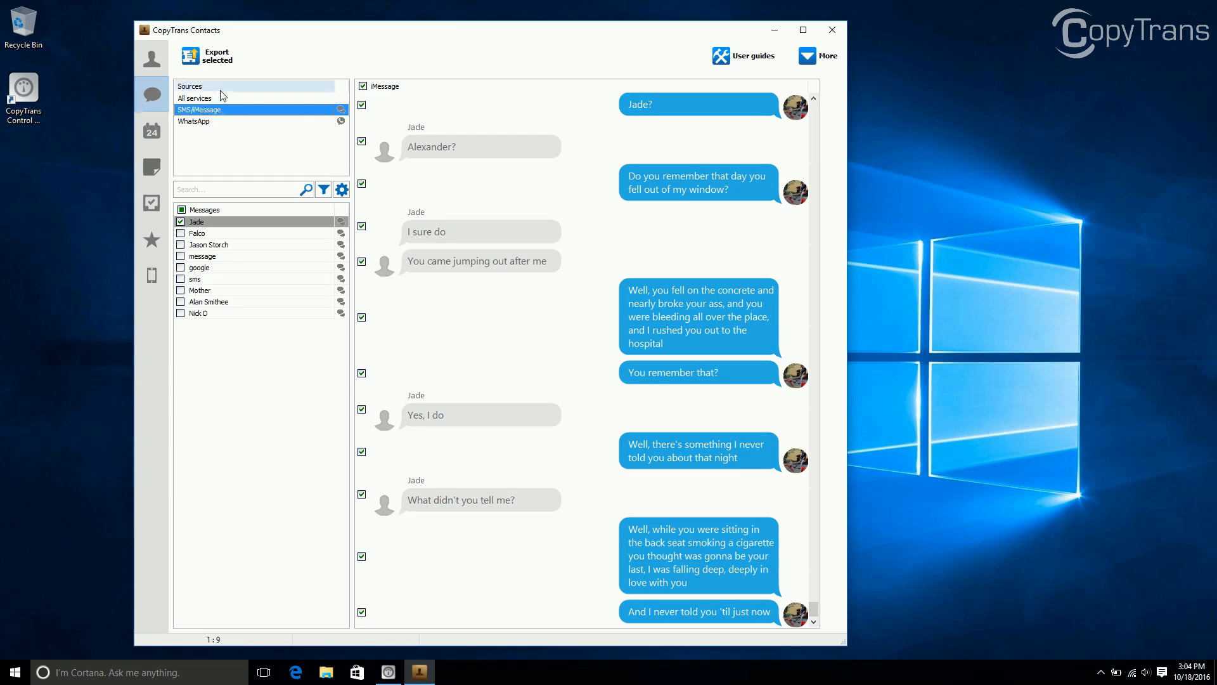
mouse_move(235, 151)
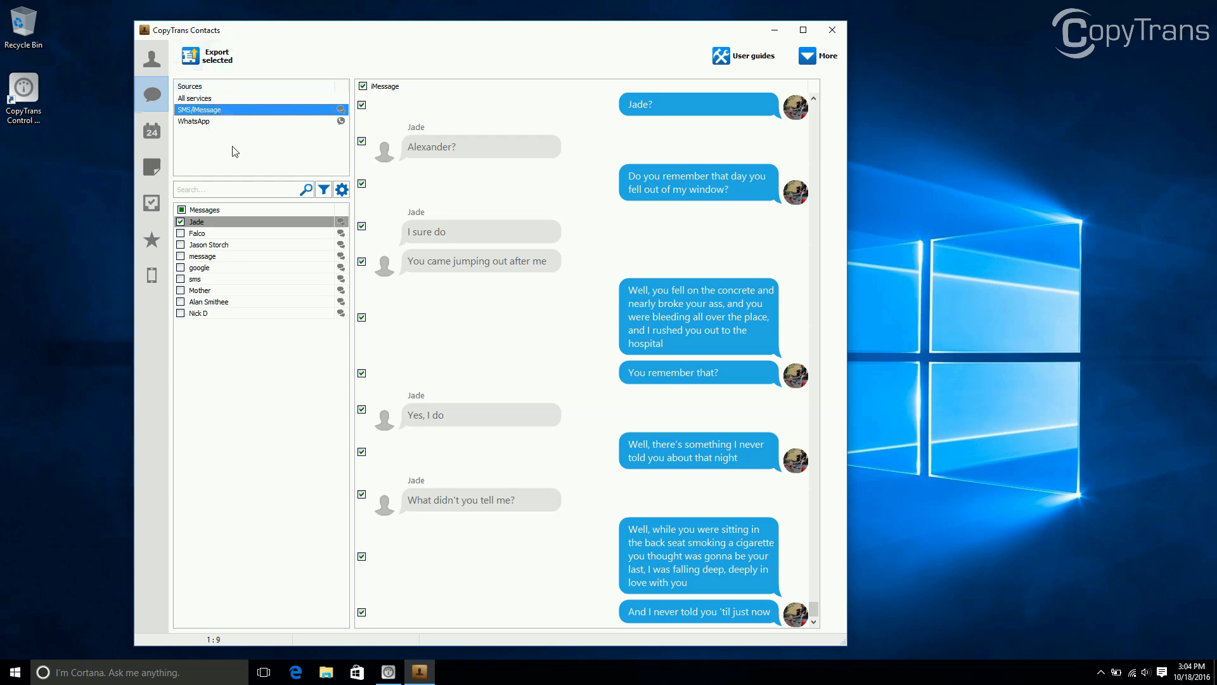
mouse_move(242, 113)
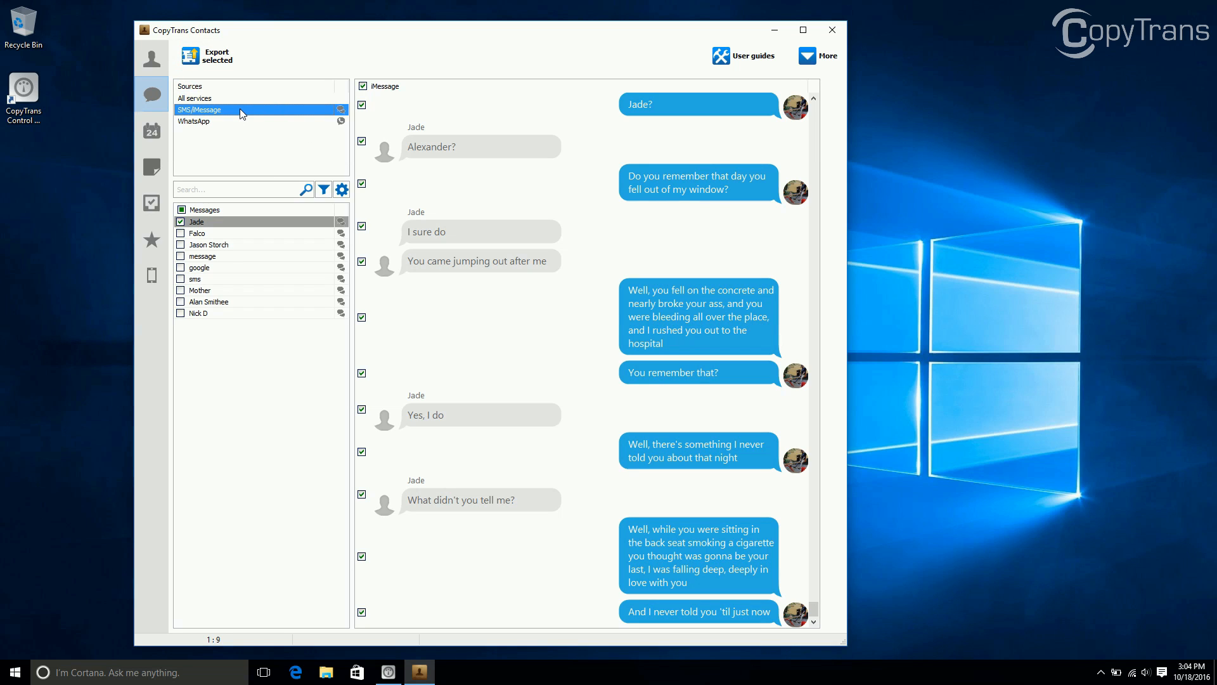
mouse_move(258, 226)
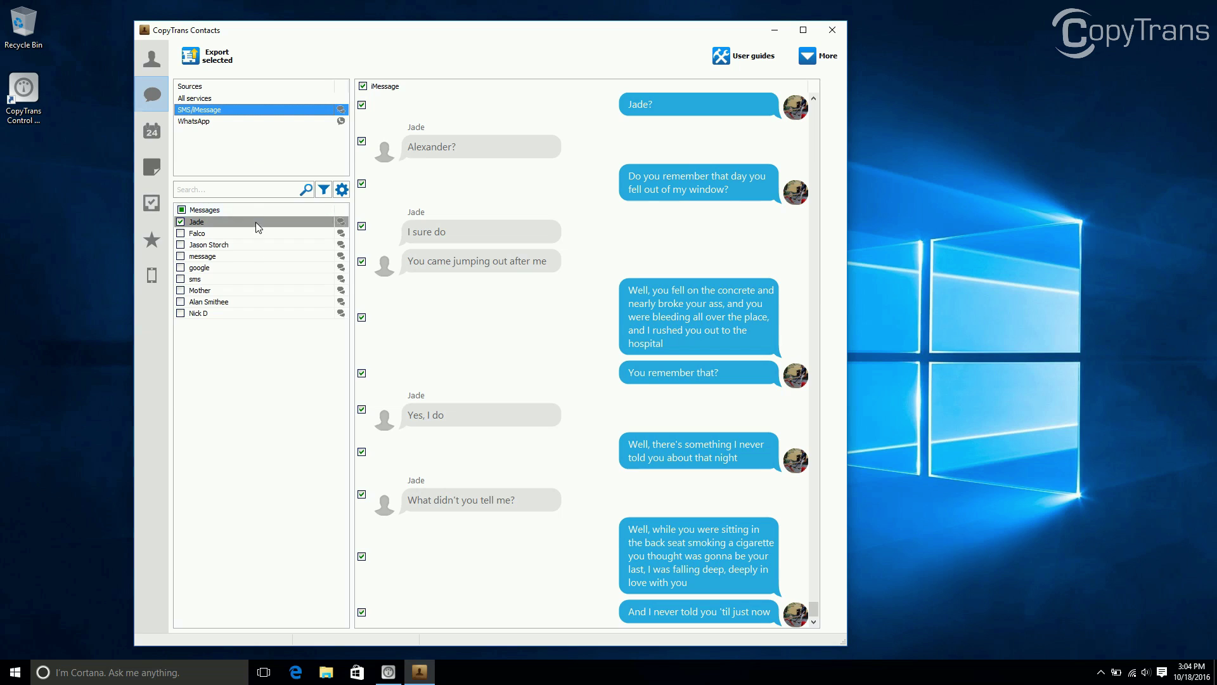
mouse_move(239, 352)
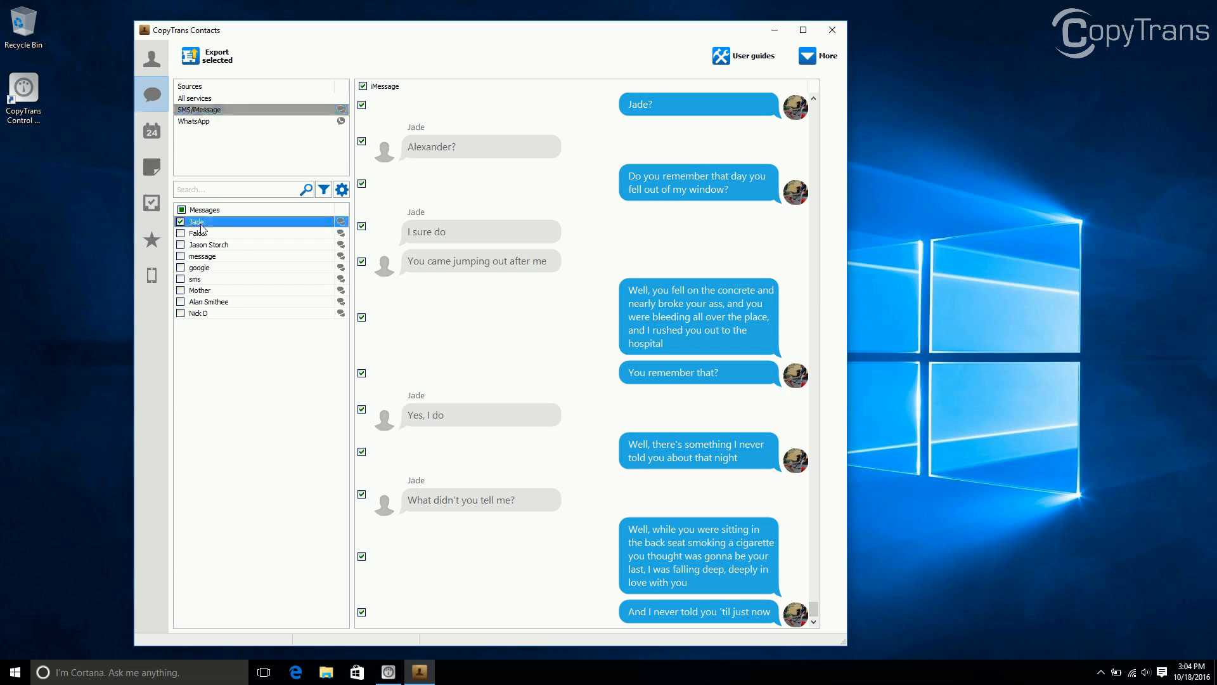
left_click(180, 221)
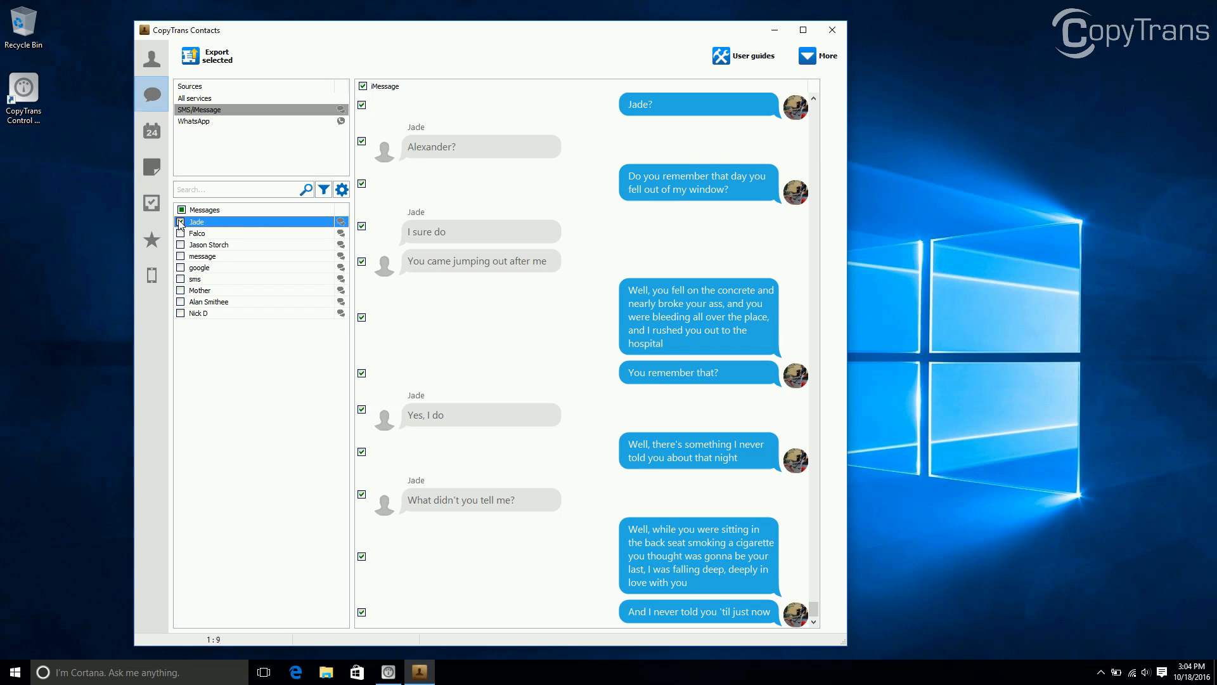
left_click(181, 221)
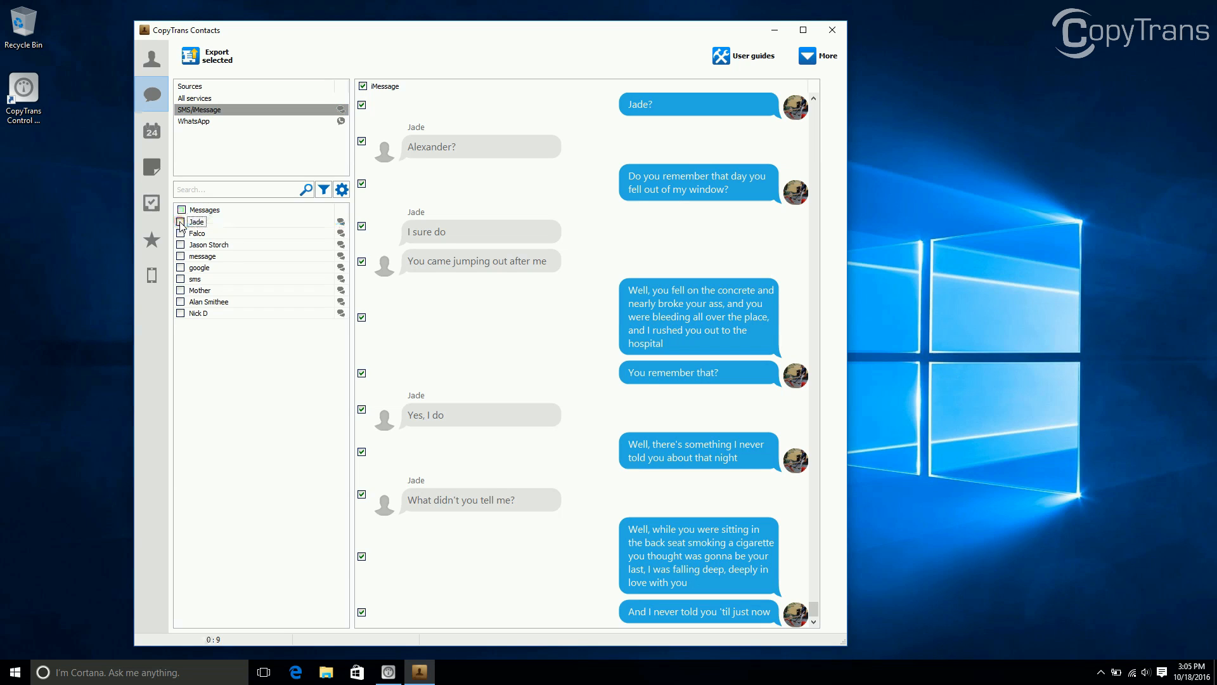
left_click(181, 221)
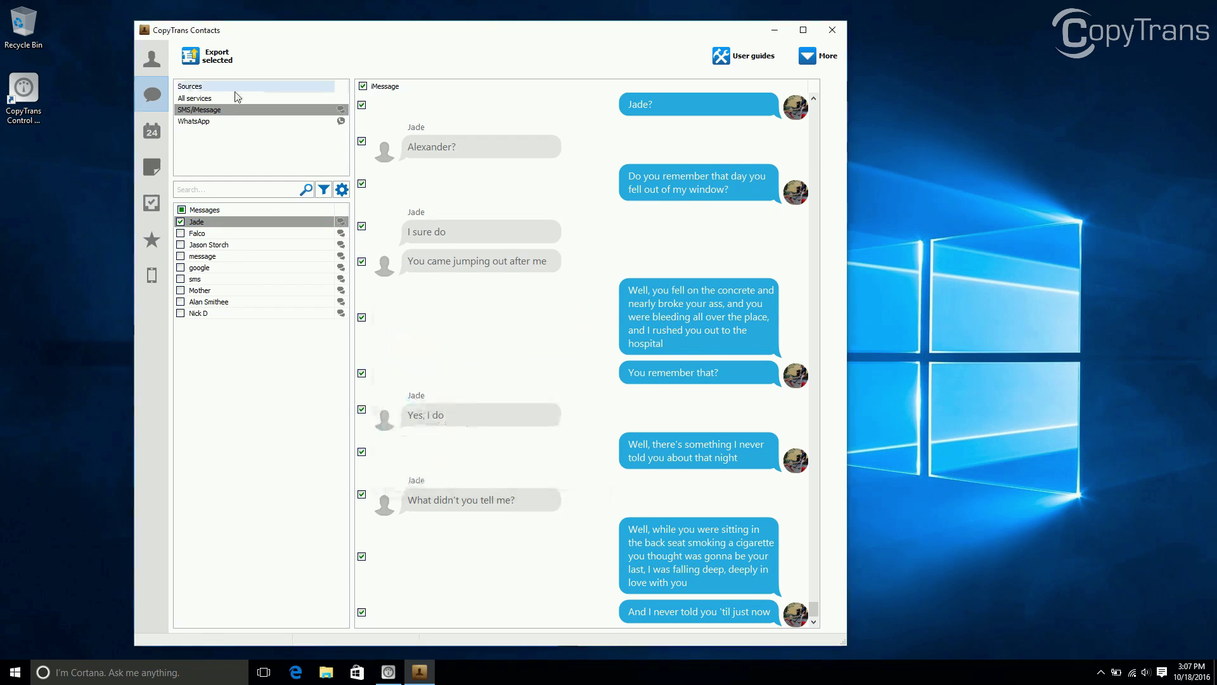
Step: Export the ticked conversation as PDF, reaching the destination folder prompt
left_click(216, 56)
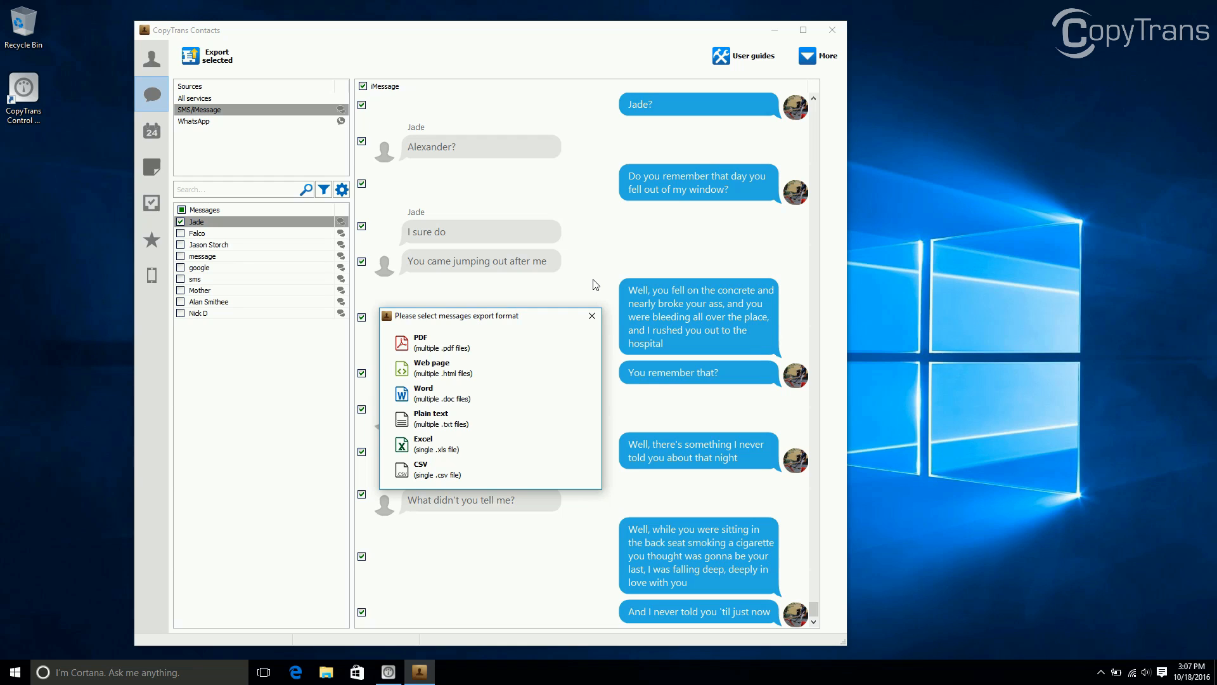
mouse_move(589, 294)
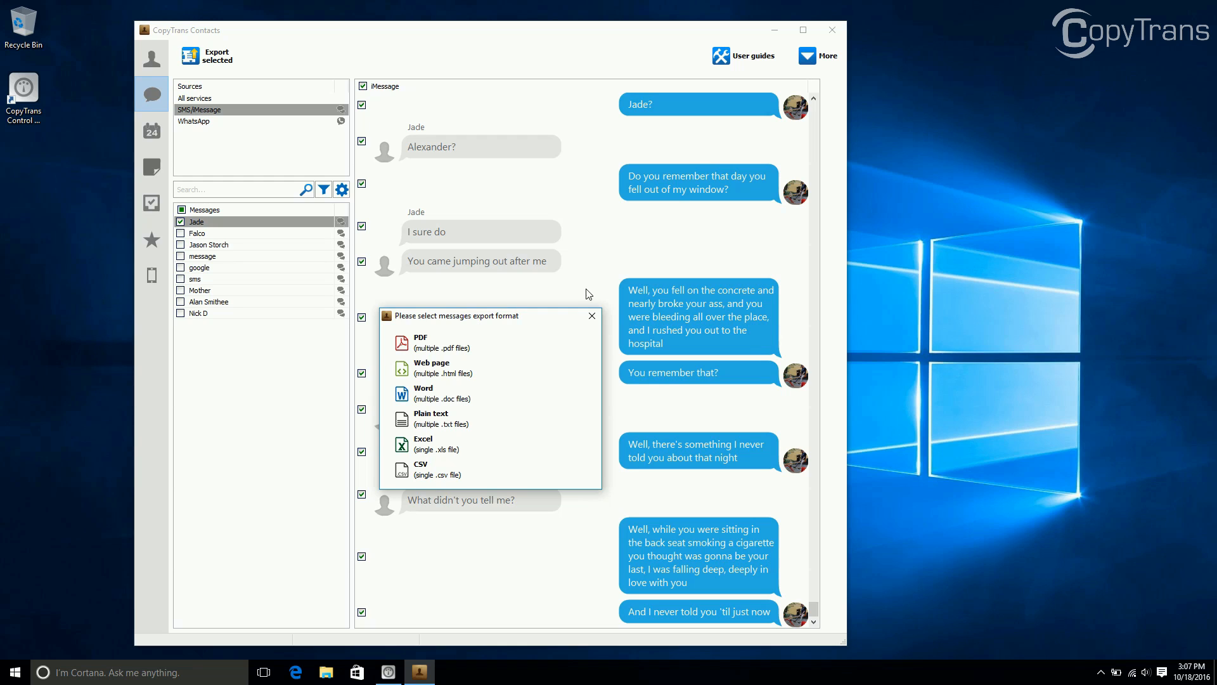
mouse_move(520, 349)
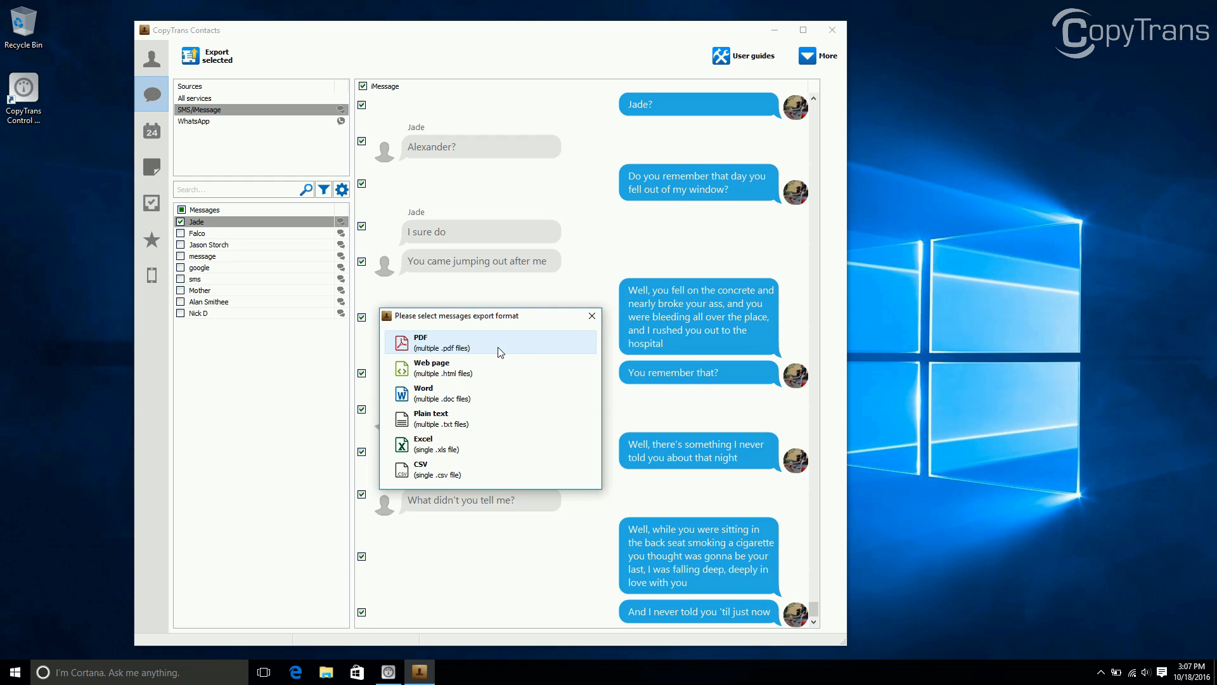
left_click(421, 342)
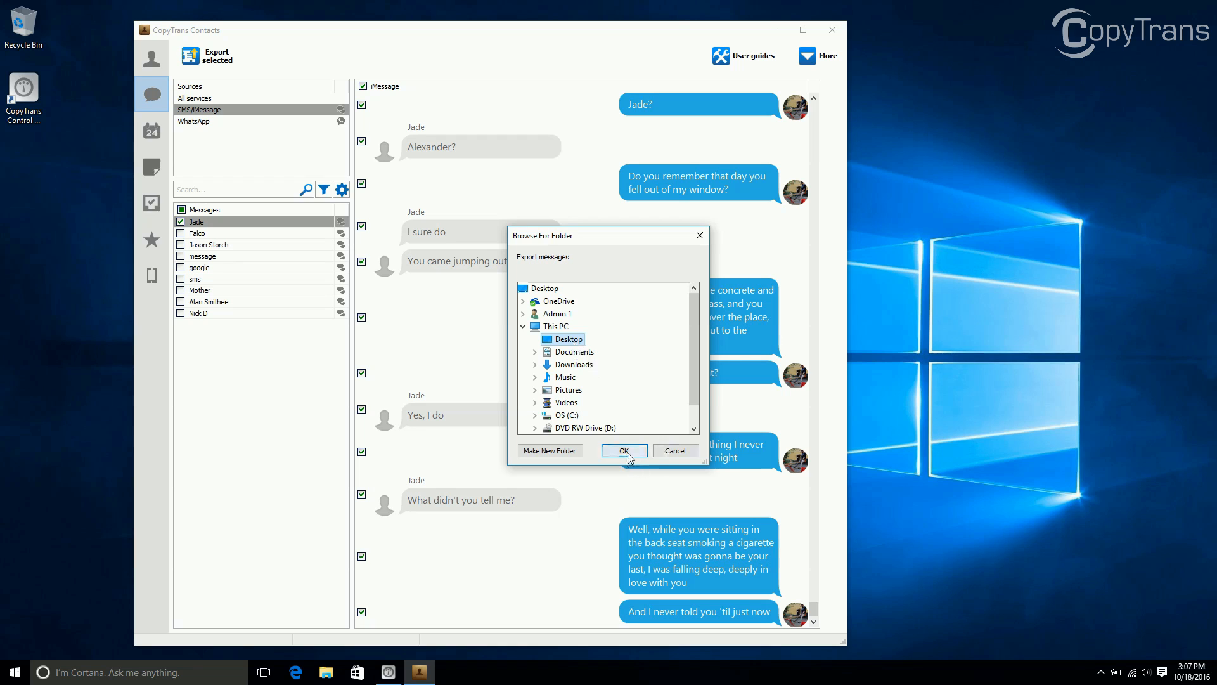
Step: Save the export to the Desktop, dismiss the success notice, and open Jade.pdf
left_click(624, 451)
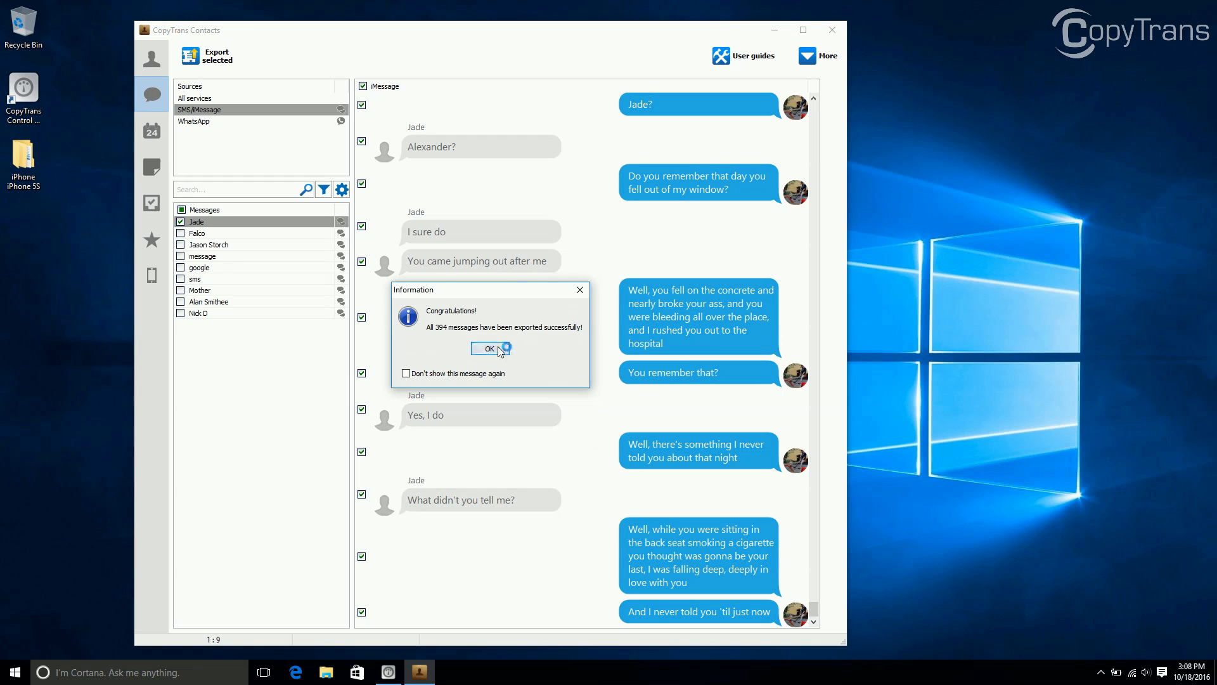
left_click(489, 349)
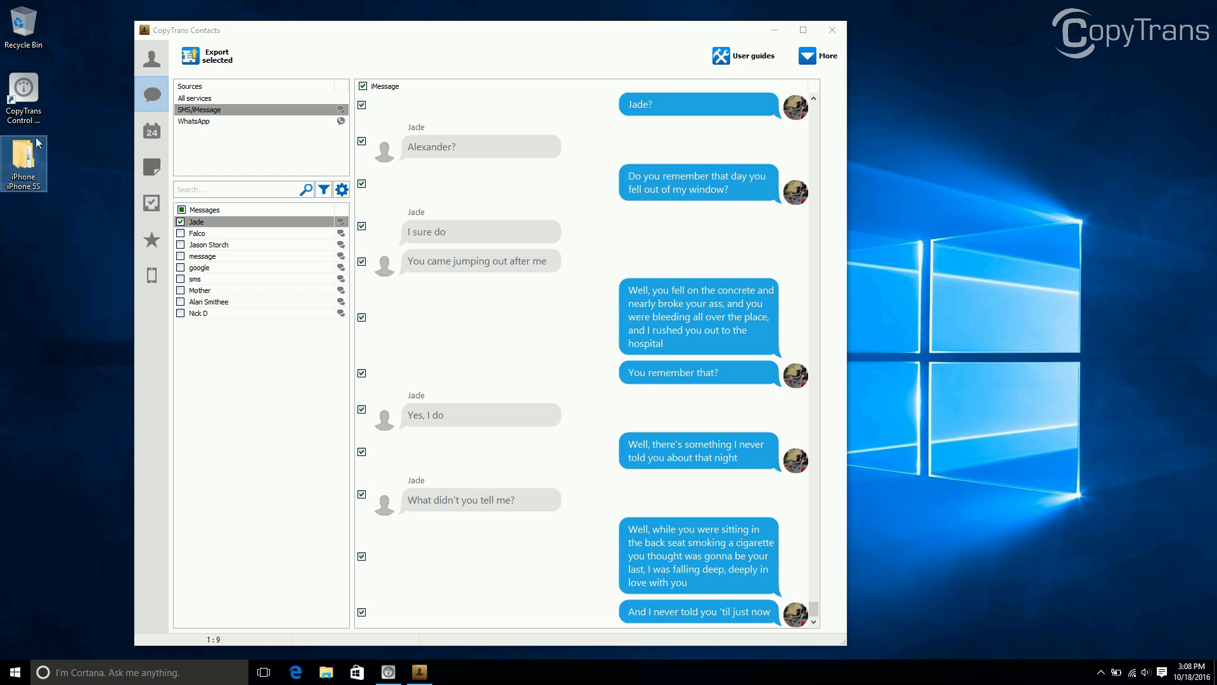
mouse_move(24, 161)
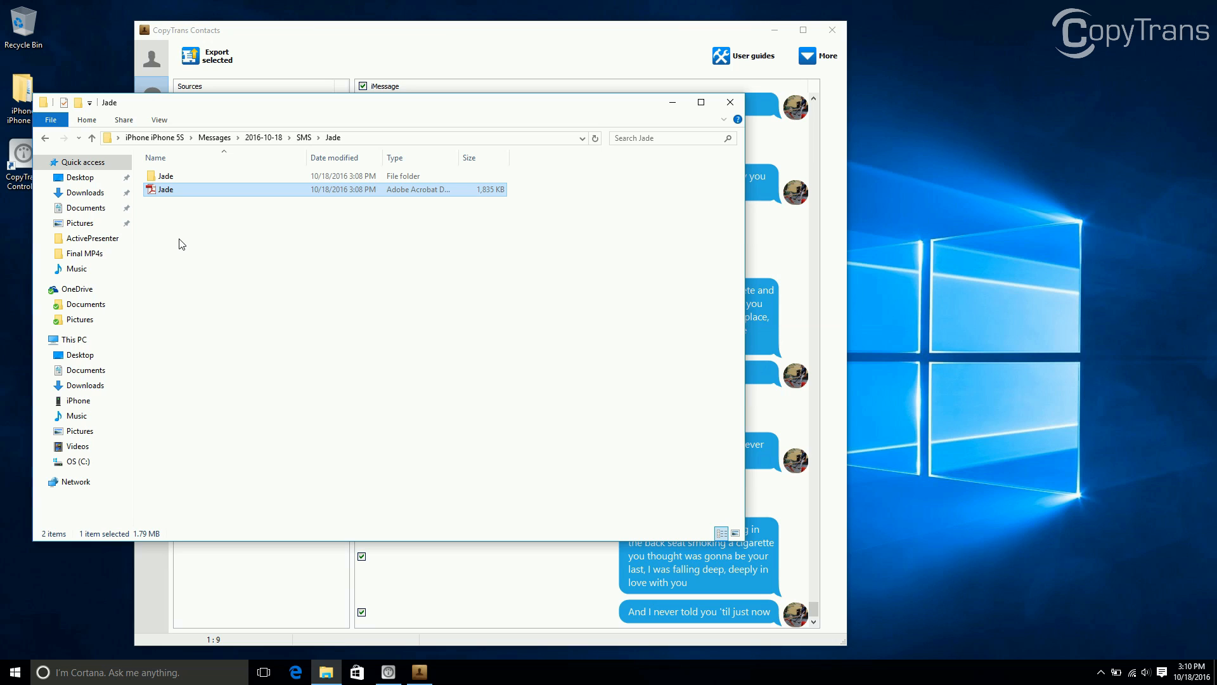
double_click(167, 189)
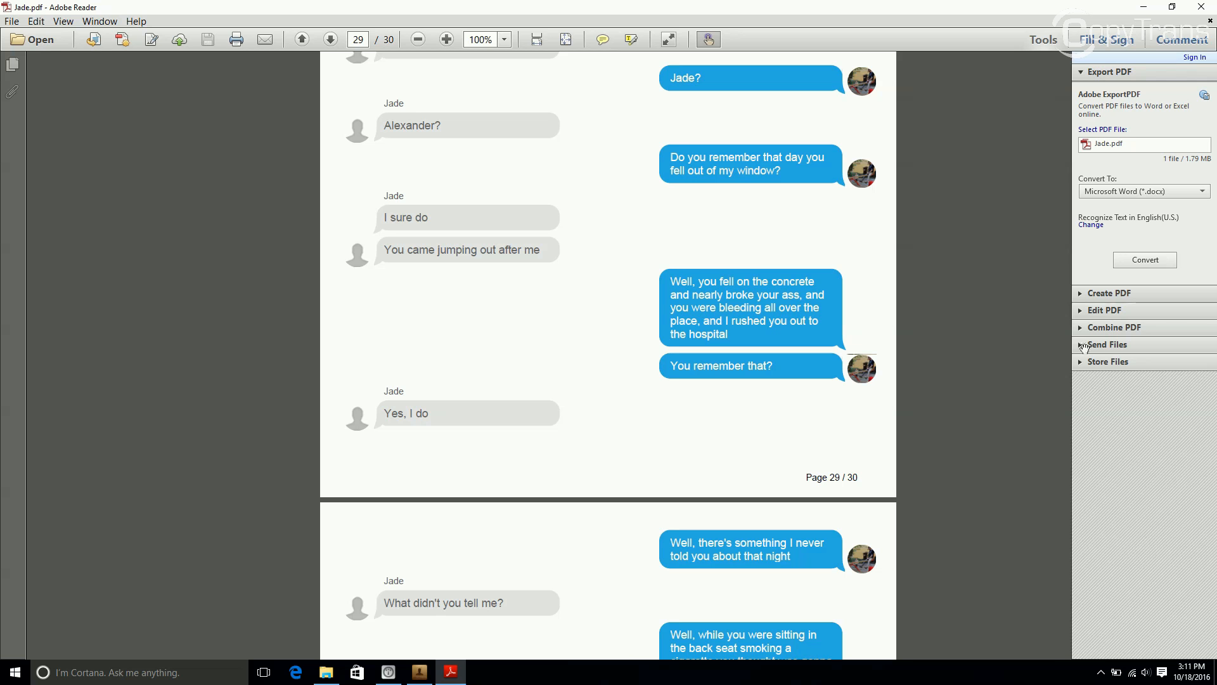